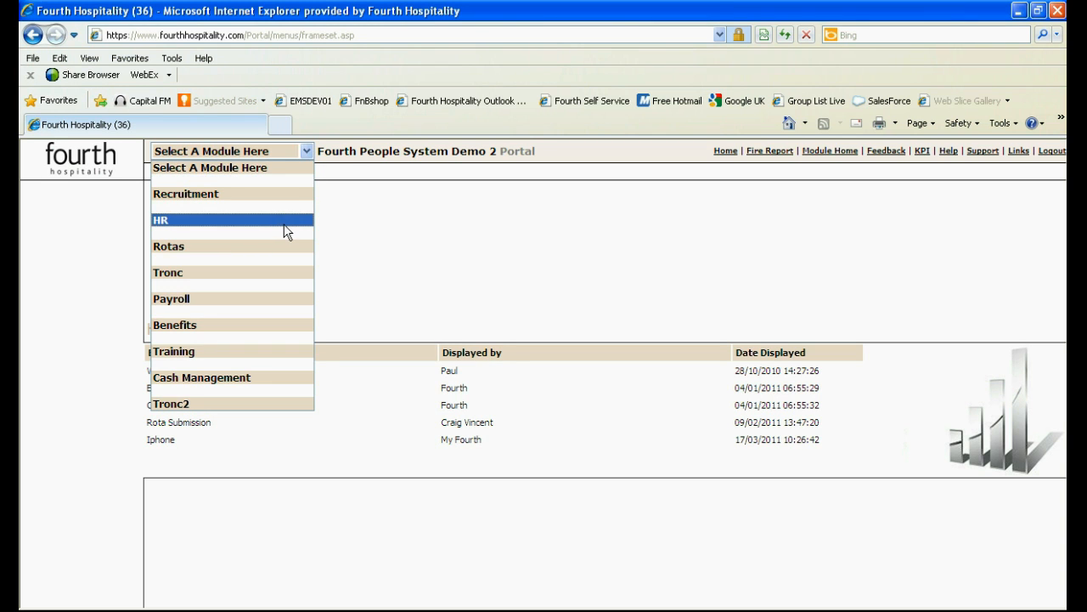
Step: In the HR module's employee list, search for surname 'heath' to find the Head Waiter
click(160, 221)
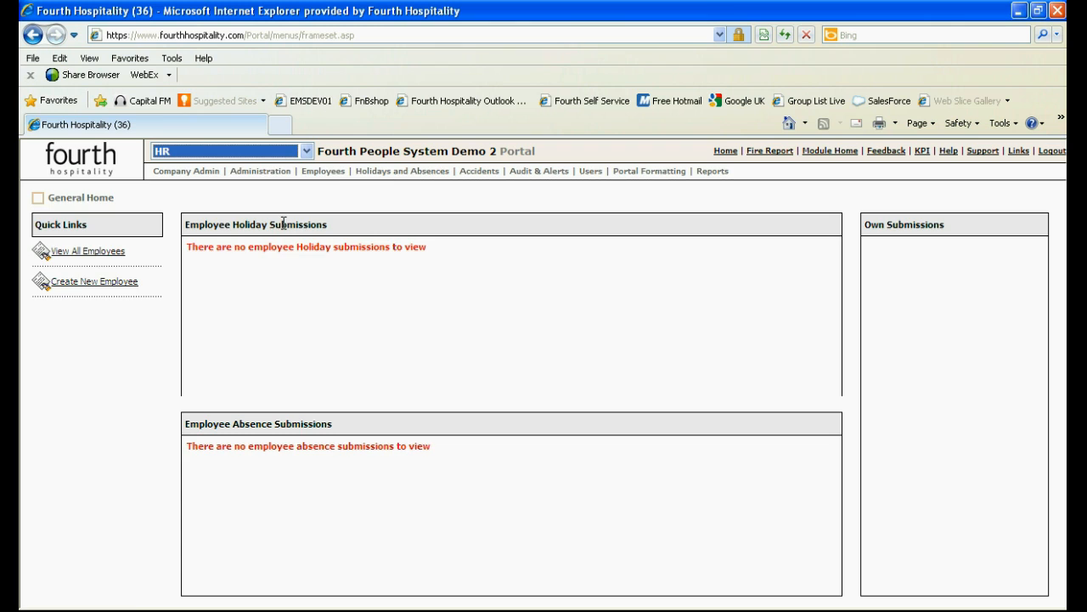
click(89, 249)
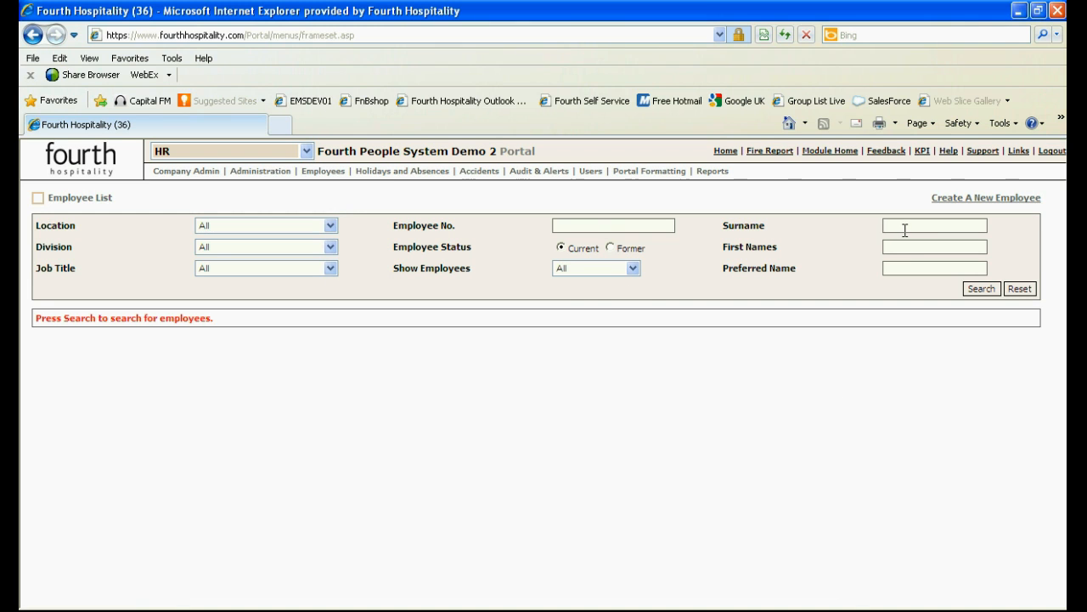
text(heath)
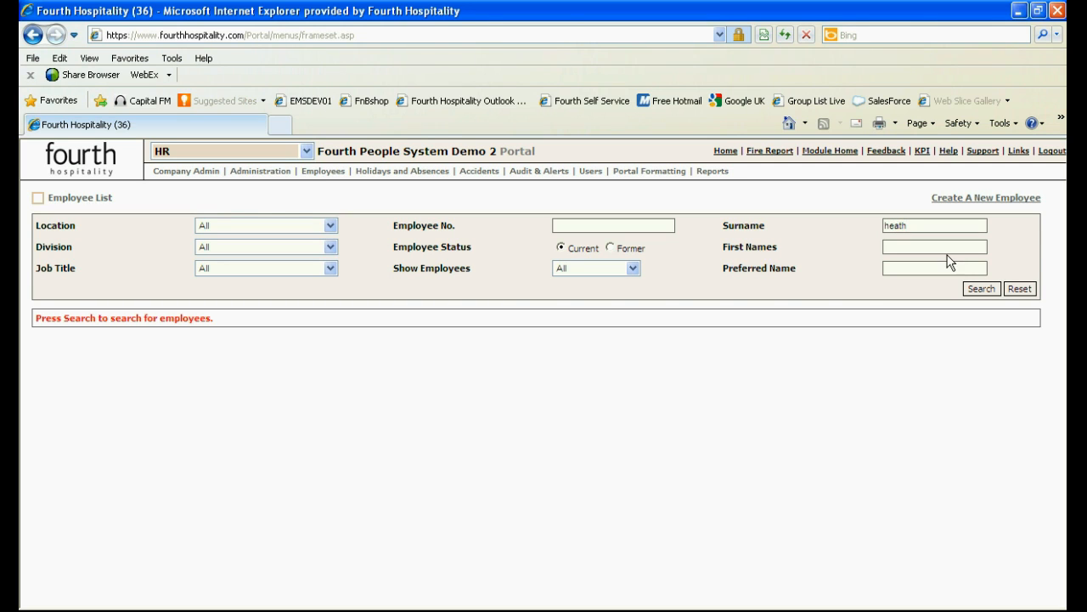
click(983, 289)
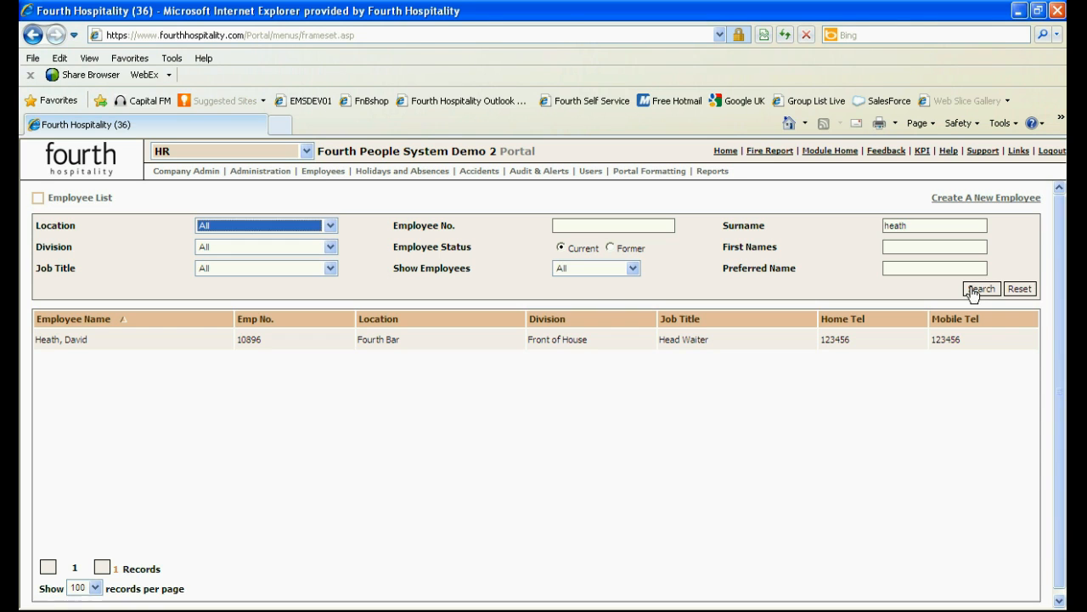
mouse_move(421, 343)
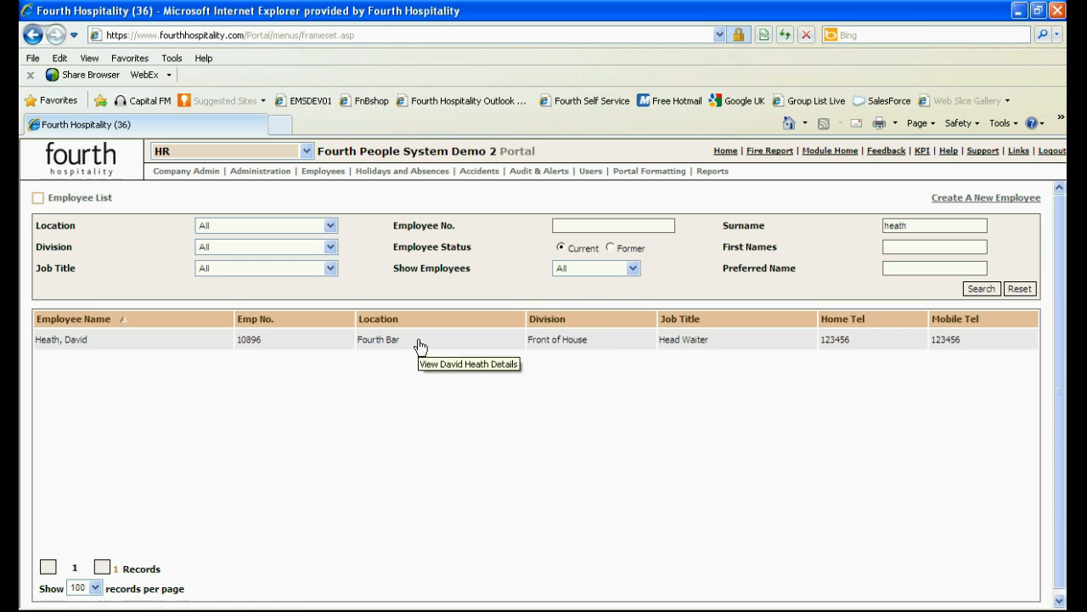
click(417, 340)
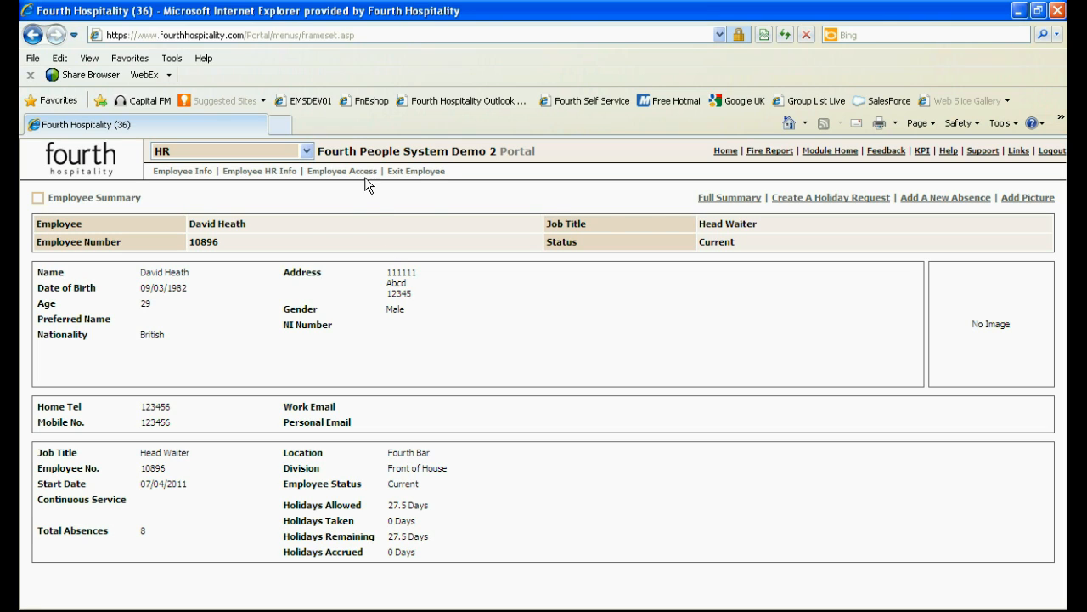
click(342, 170)
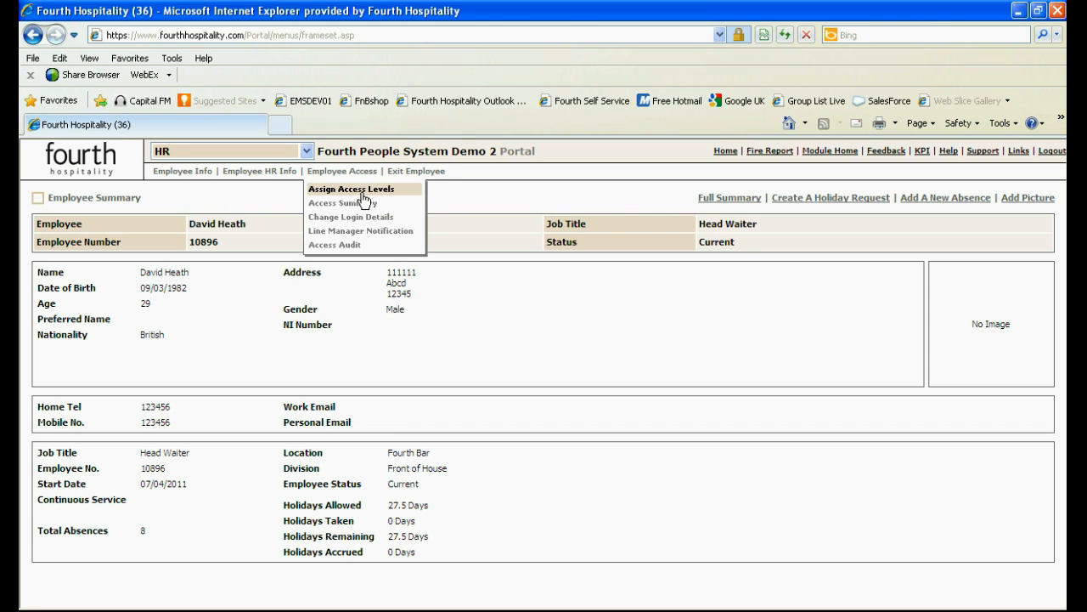
click(352, 189)
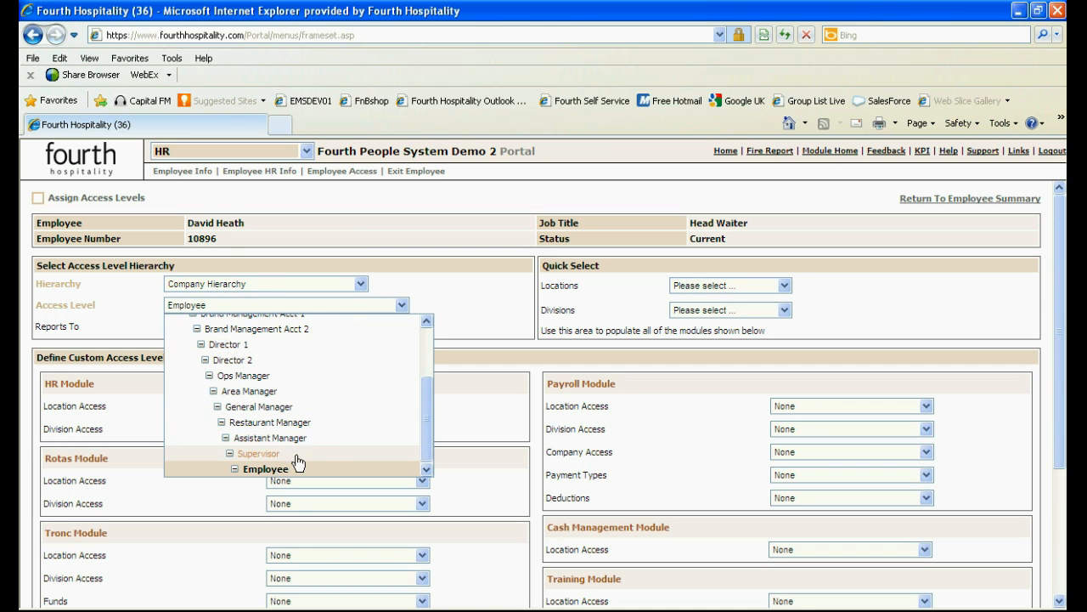
click(258, 452)
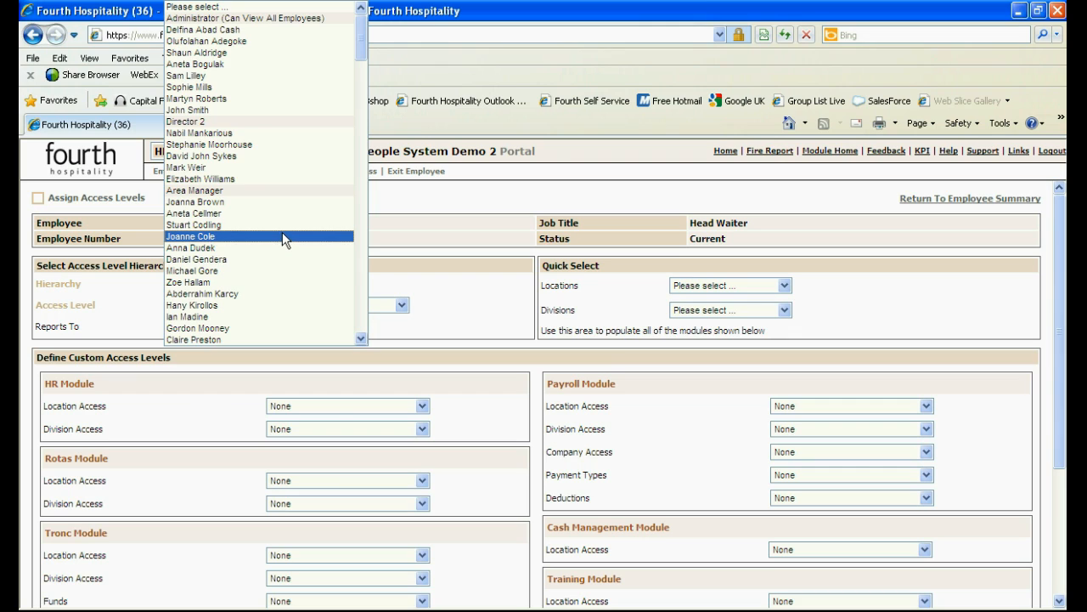
click(191, 236)
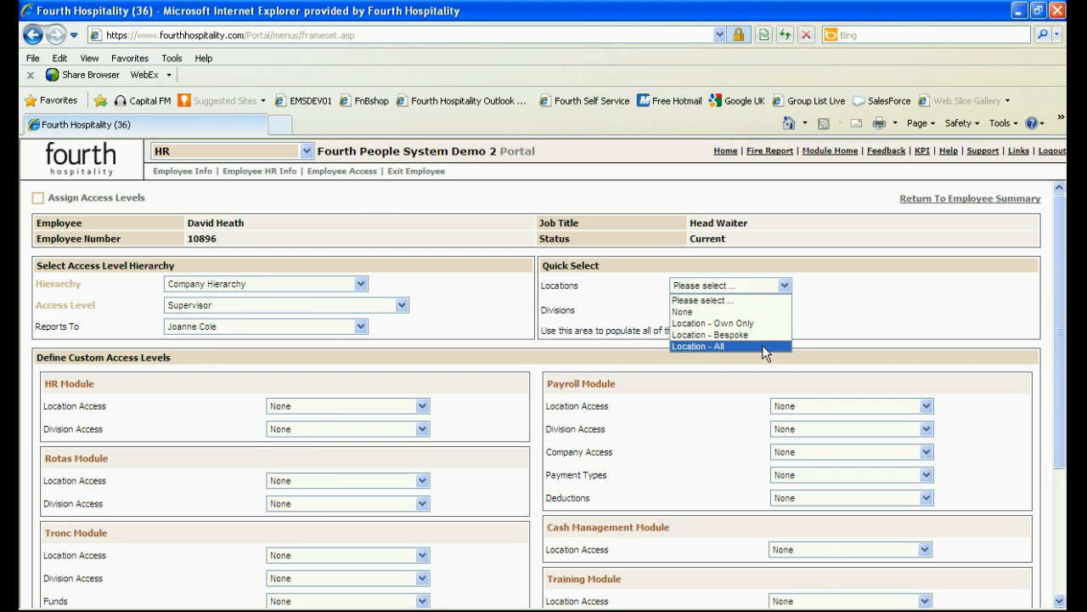
Step: In Quick Select give all modules Location - All and Division - Bespoke, then edit the divisions
click(697, 347)
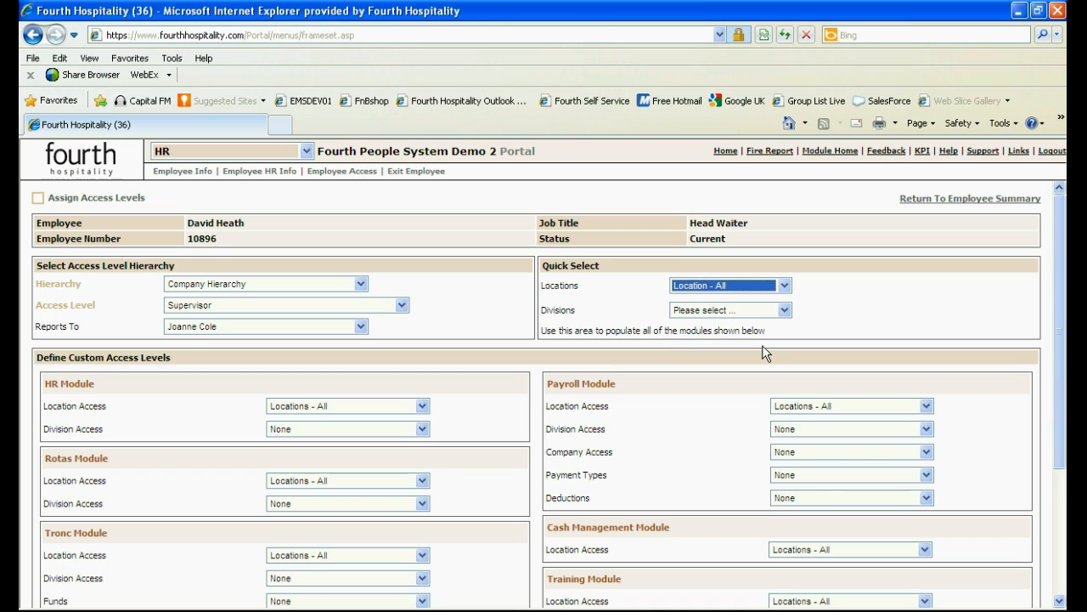
mouse_move(357, 408)
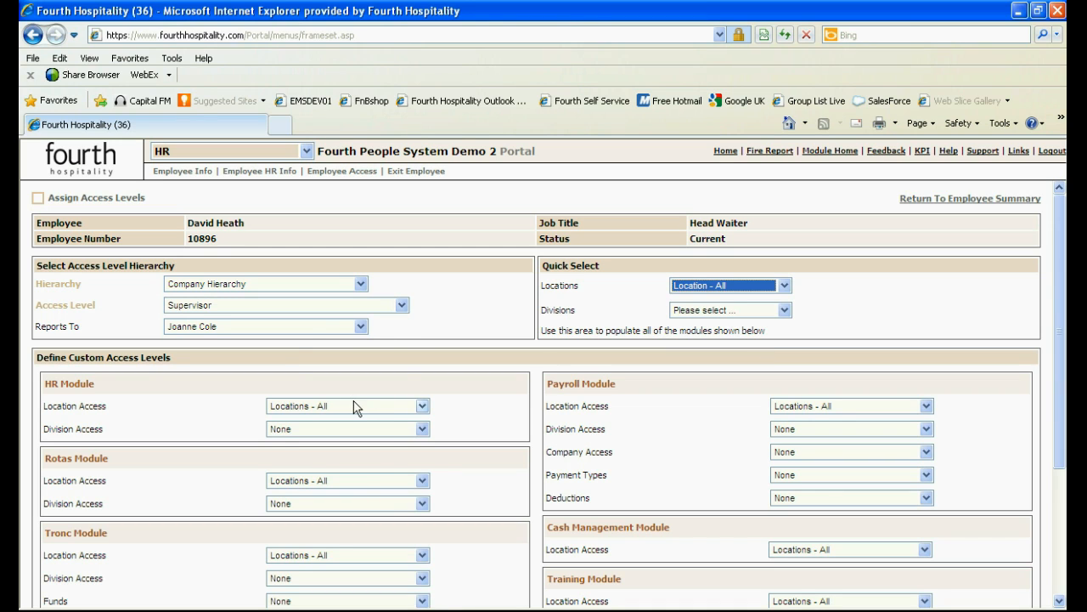
mouse_move(369, 554)
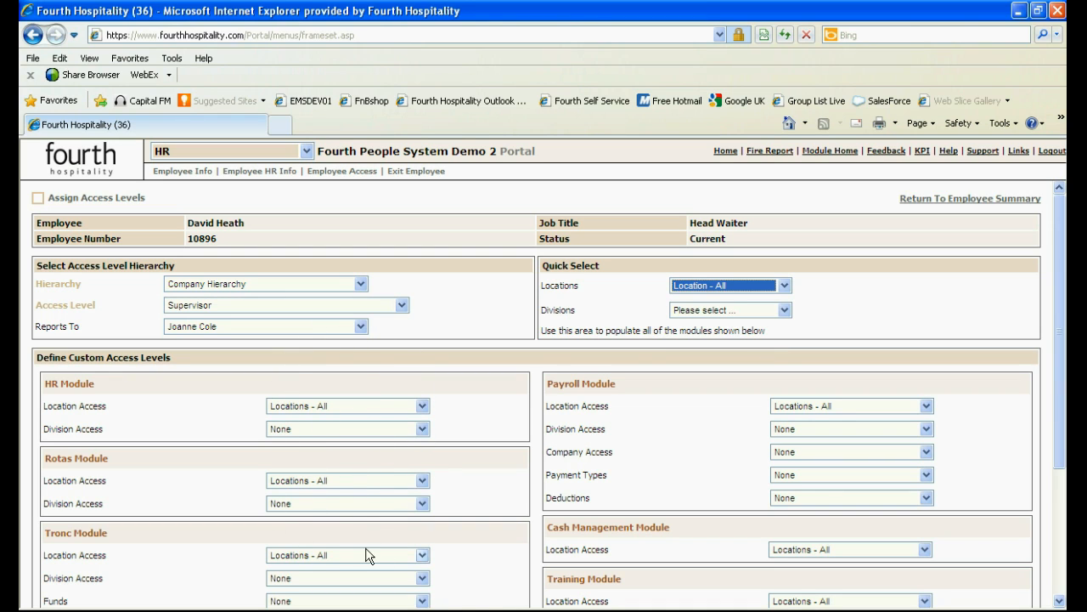
mouse_move(796, 302)
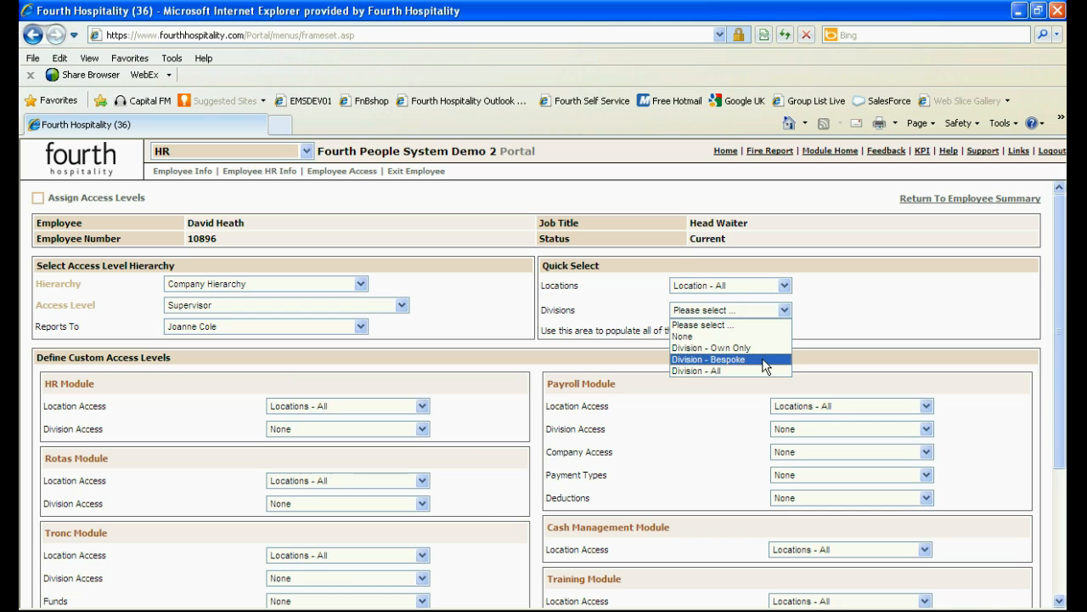
click(707, 358)
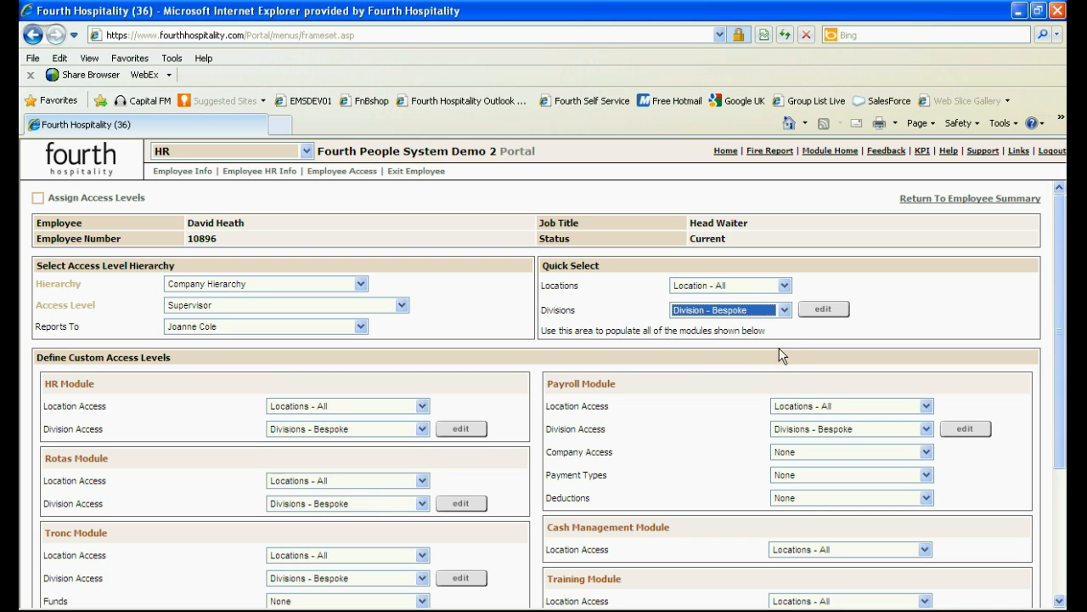
mouse_move(822, 310)
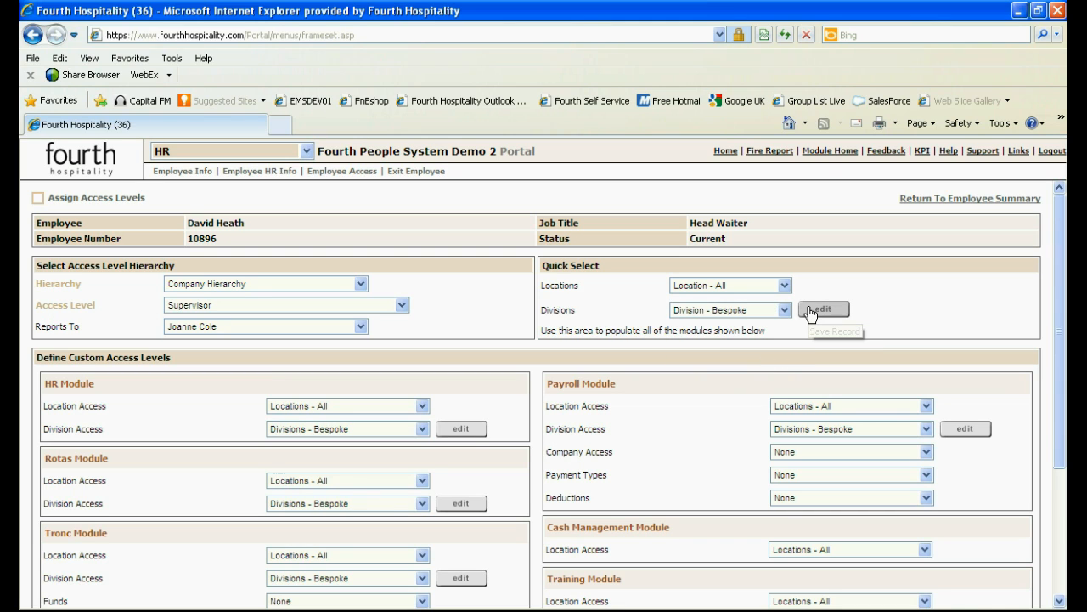
click(822, 310)
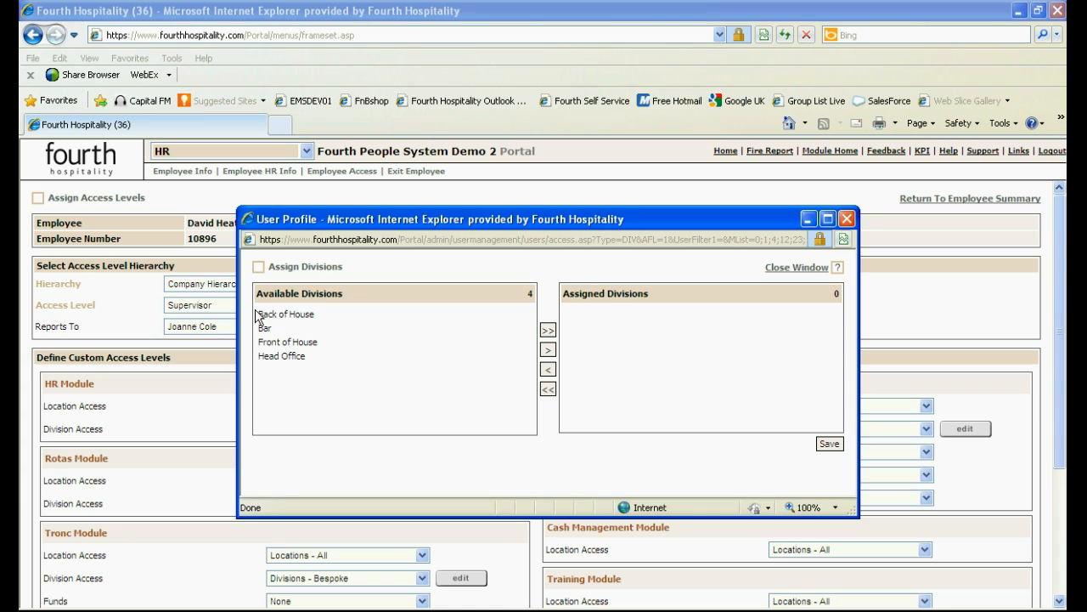
mouse_move(286, 314)
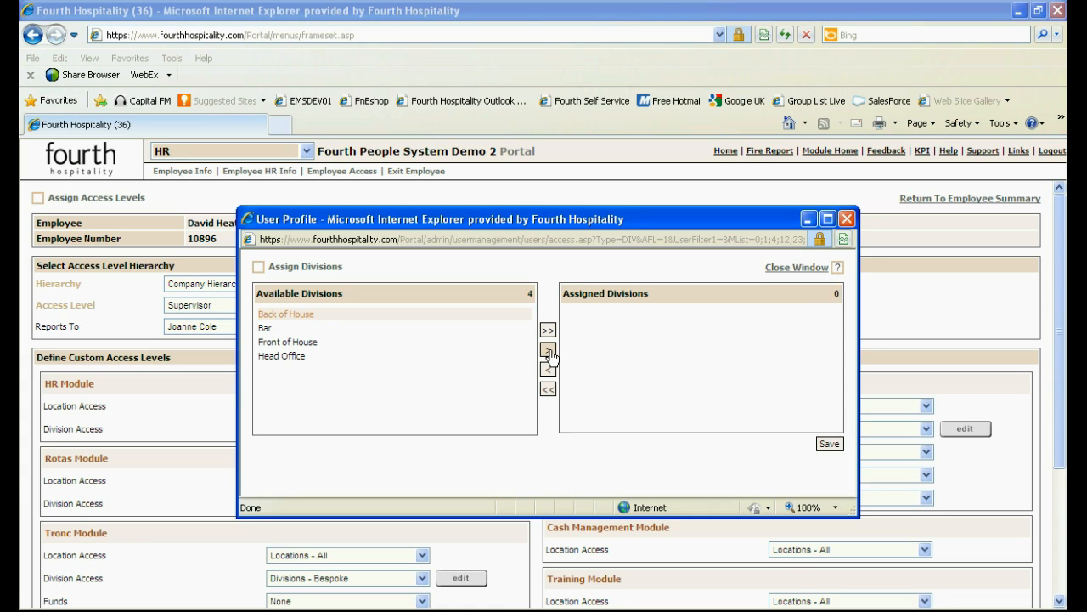
Step: Move Back of House into the assigned divisions, save and confirm with OK
click(547, 350)
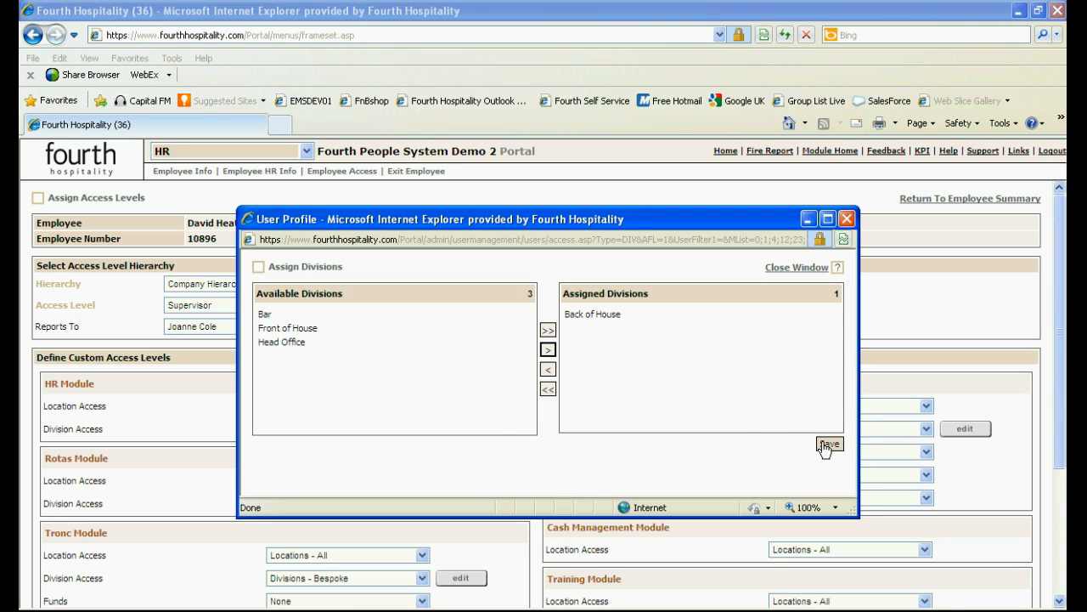
click(829, 449)
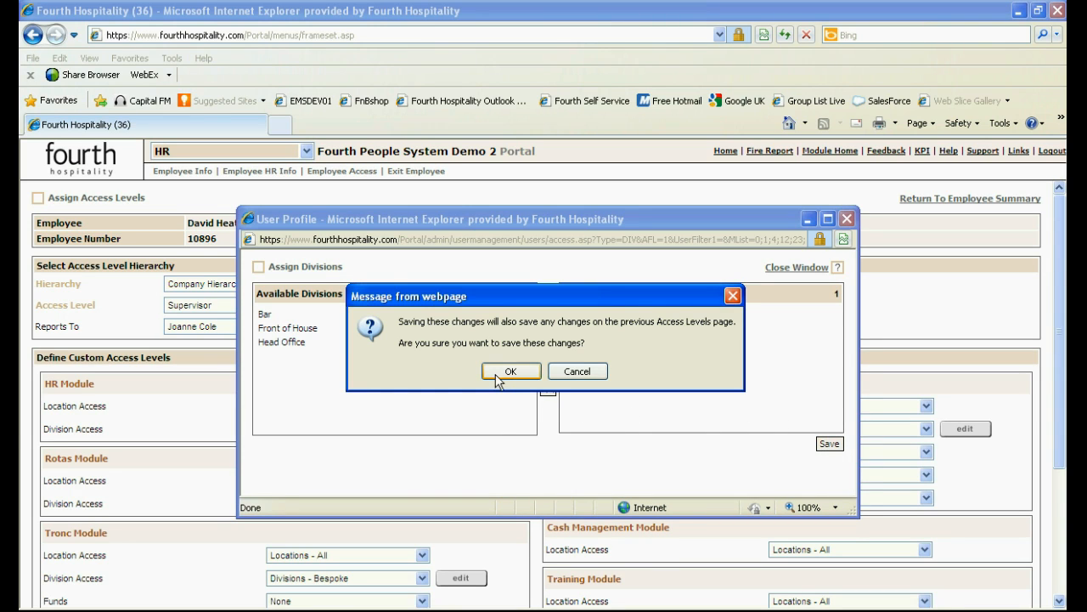
click(509, 370)
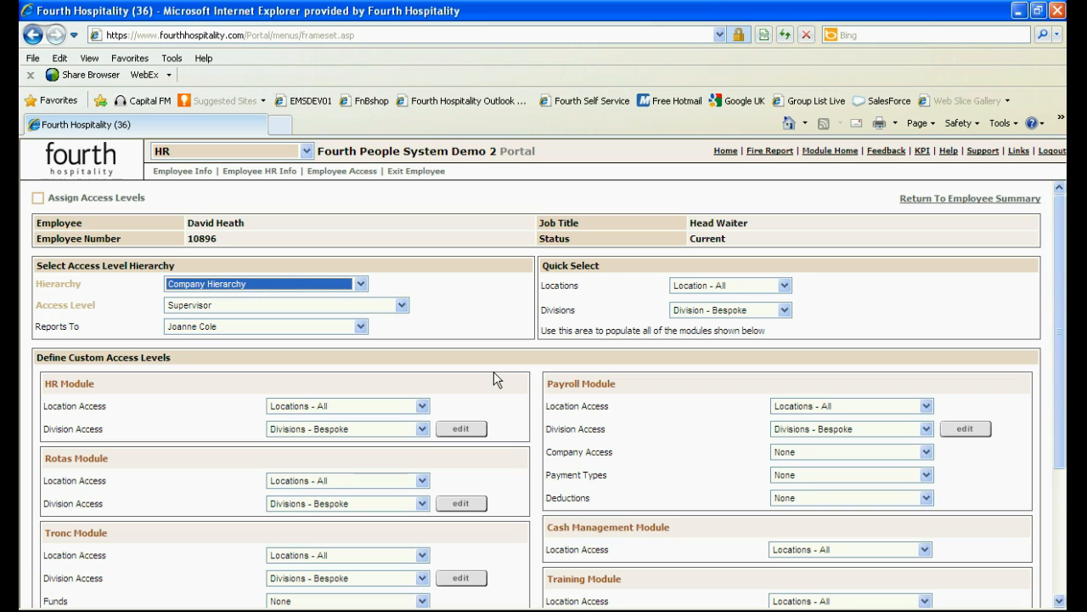
mouse_move(928, 343)
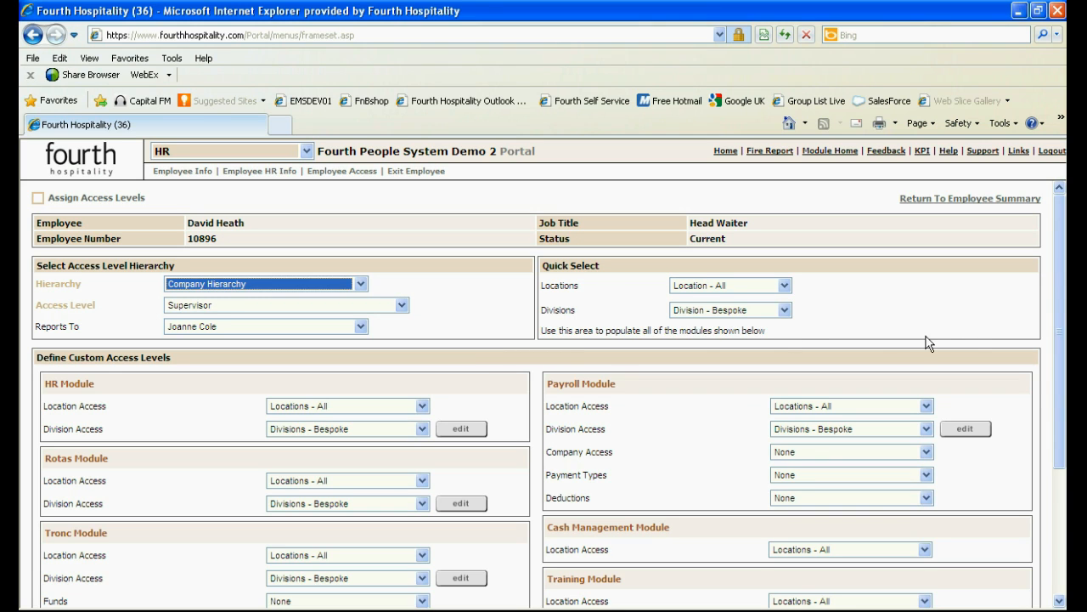
scroll(down, 3)
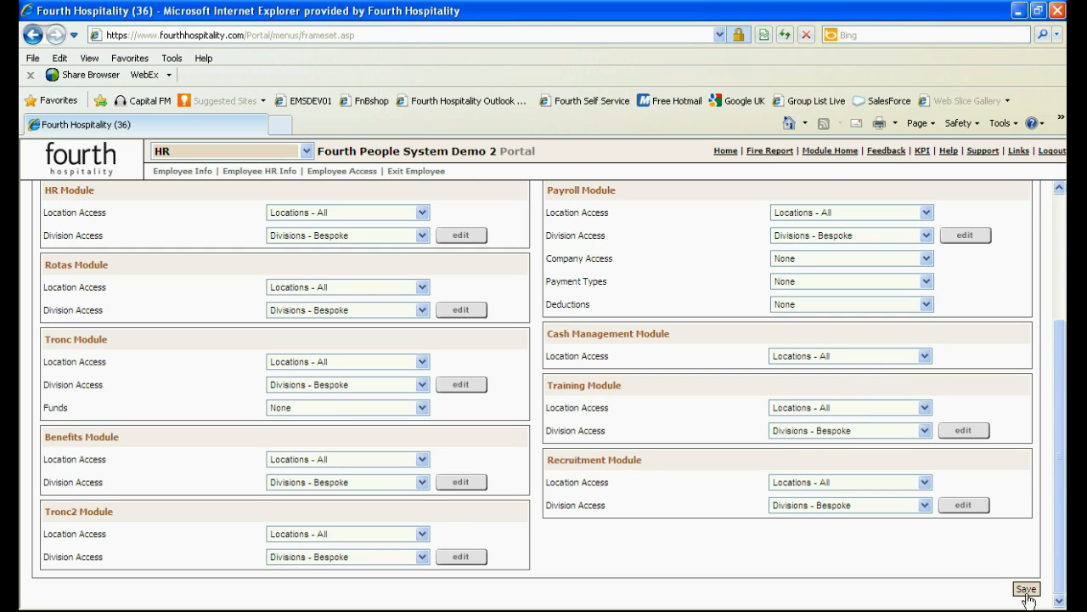
click(1026, 588)
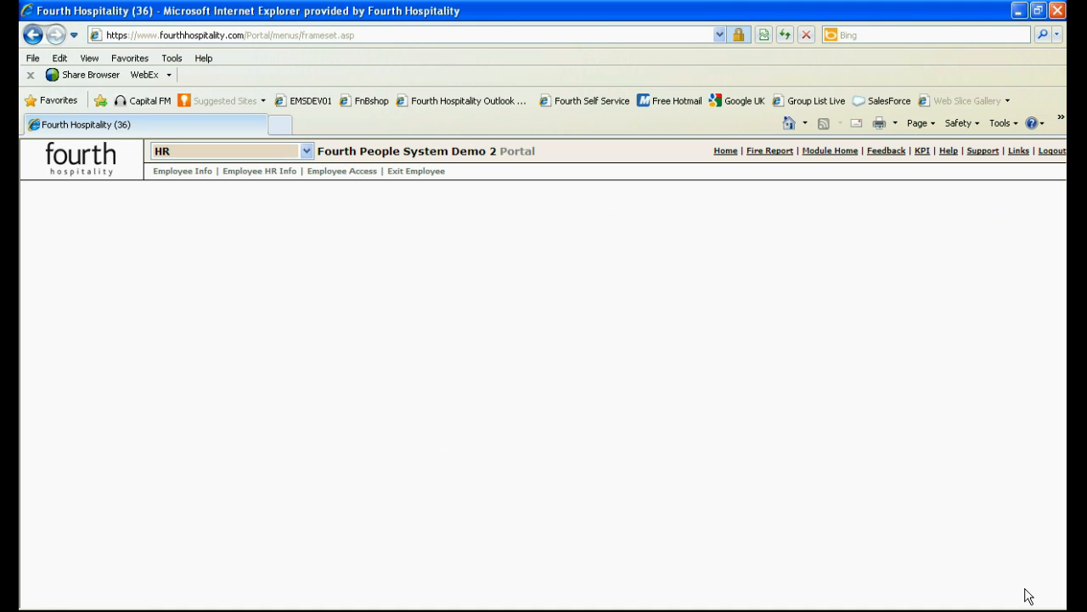
click(182, 170)
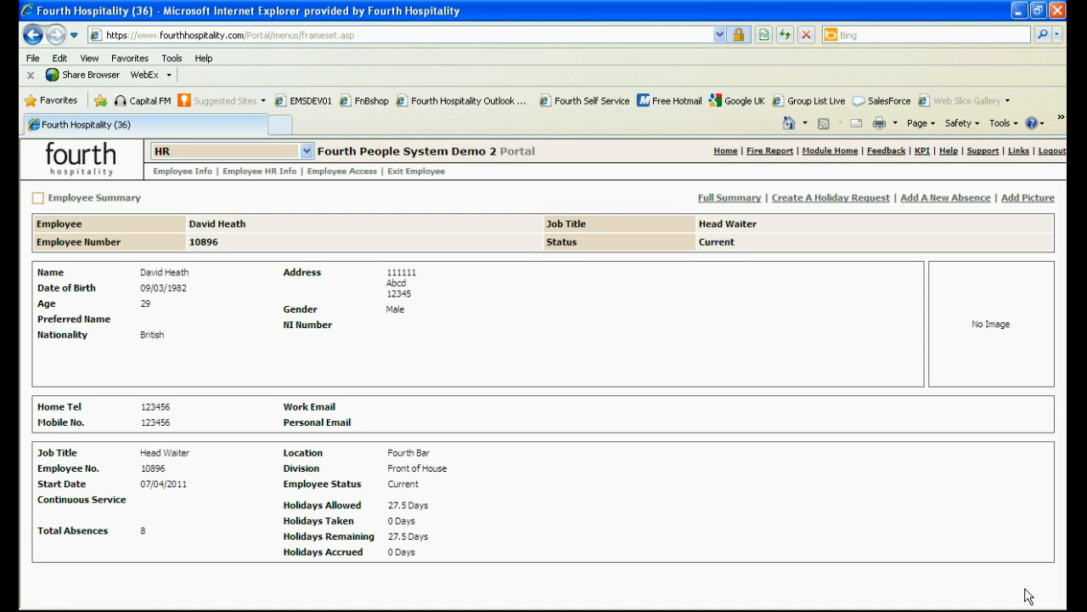